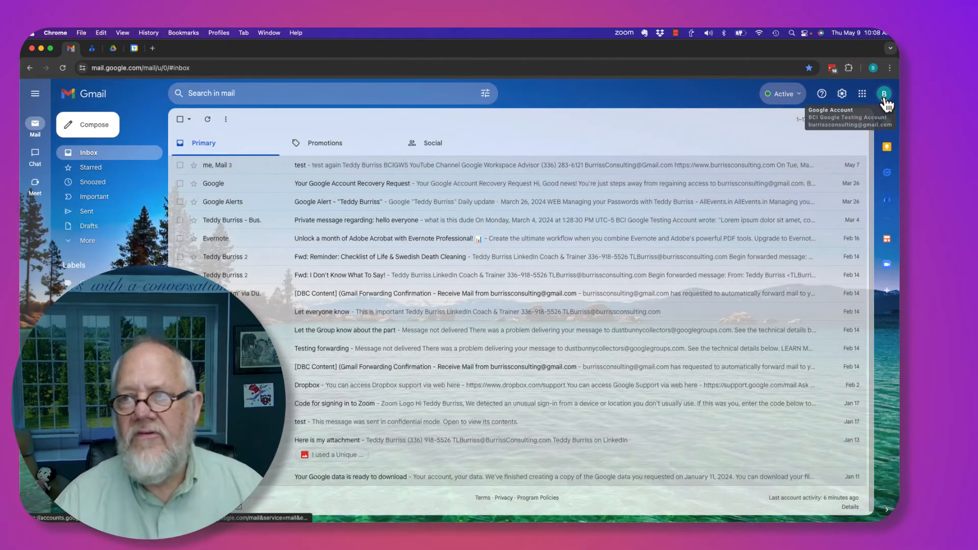
mouse_move(761, 132)
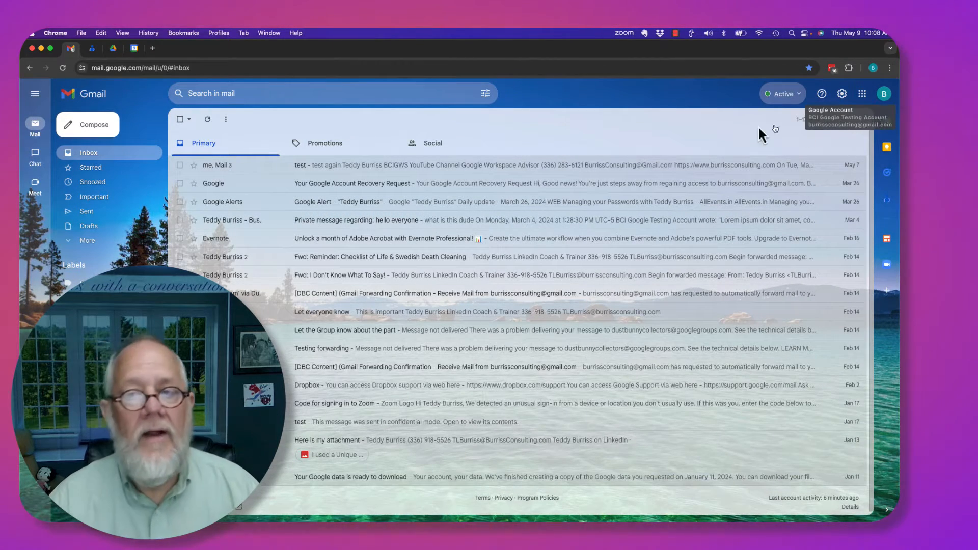
mouse_move(685, 149)
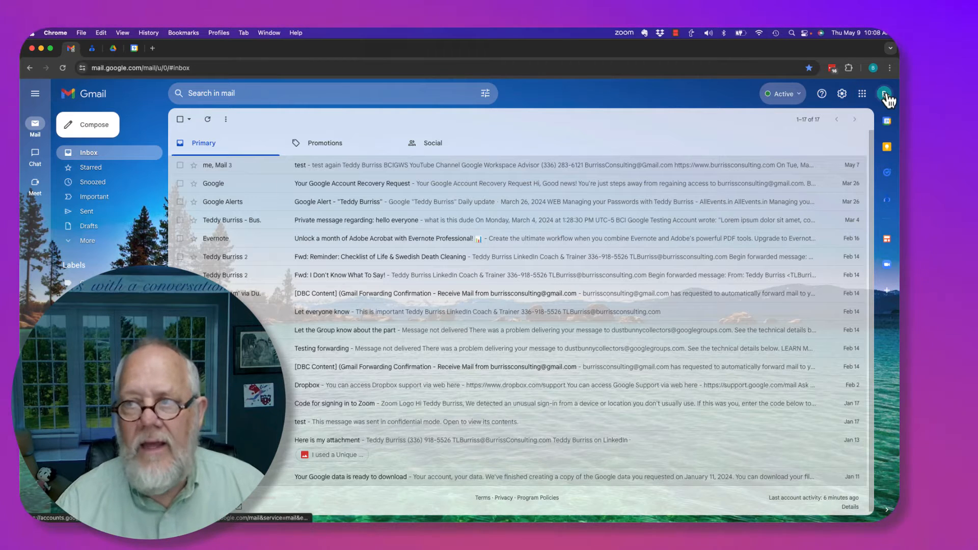
mouse_move(885, 94)
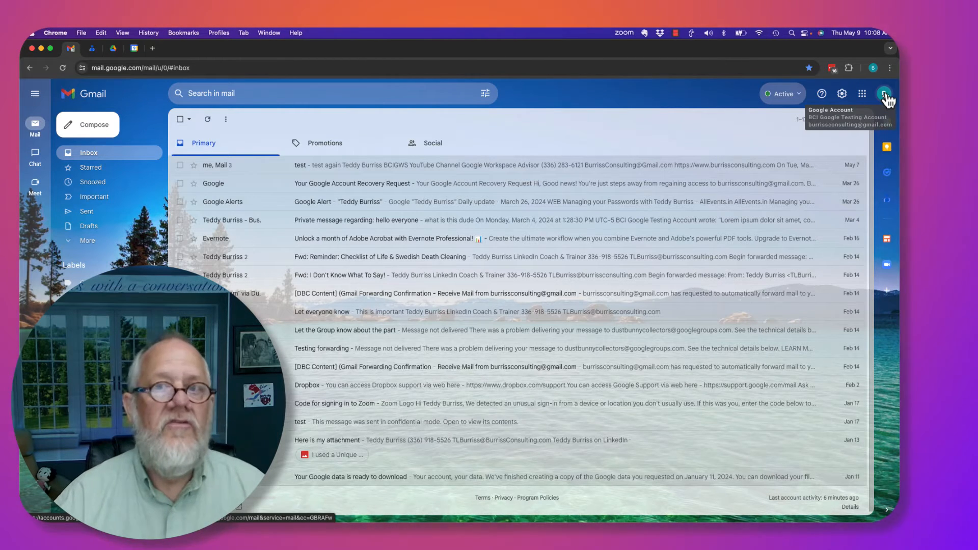
mouse_move(609, 128)
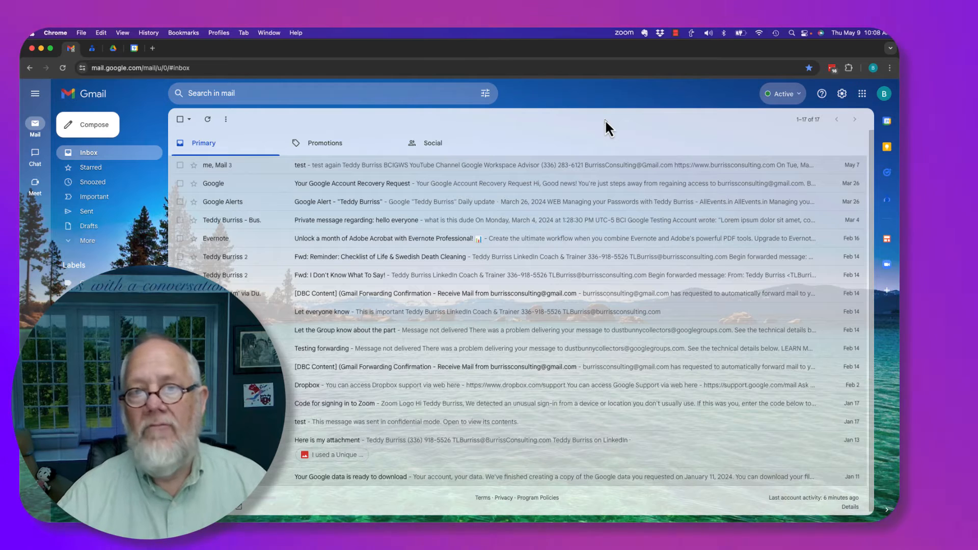
mouse_move(760, 145)
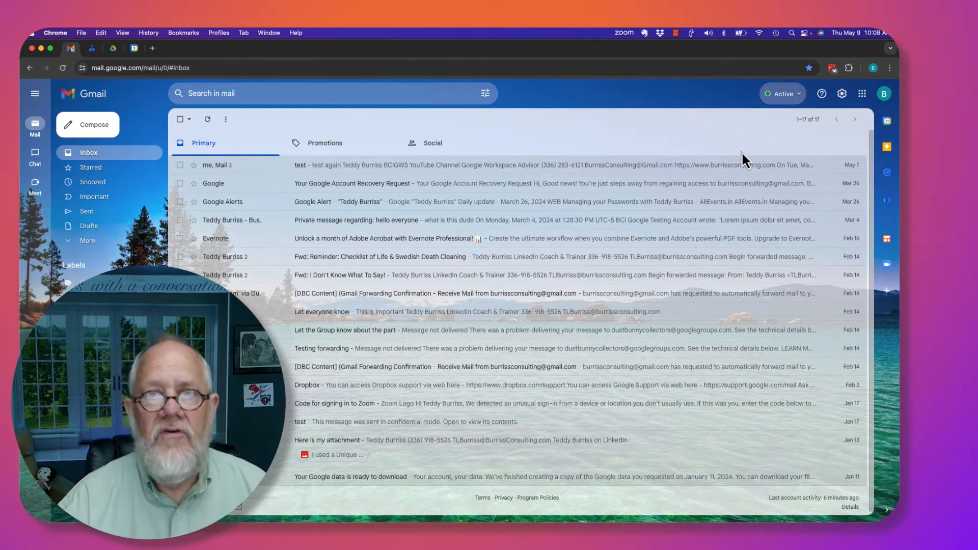
mouse_move(841, 94)
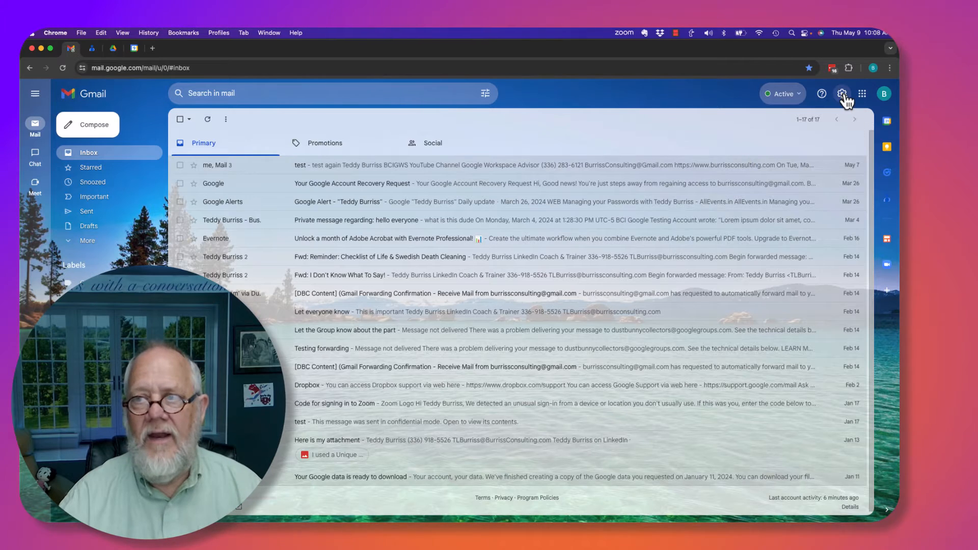
Show the Accounts and Import settings listing the send-mail-as addresses.
click(842, 93)
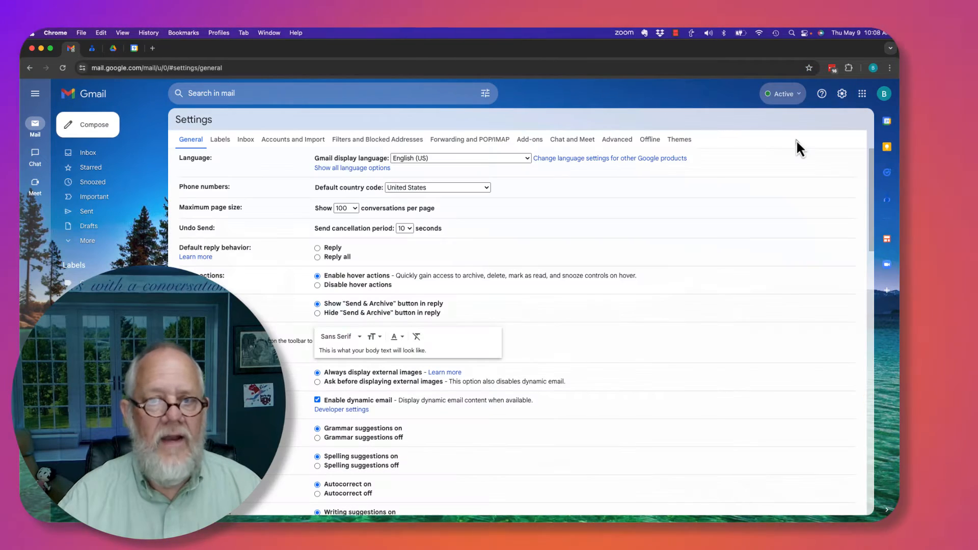
click(293, 140)
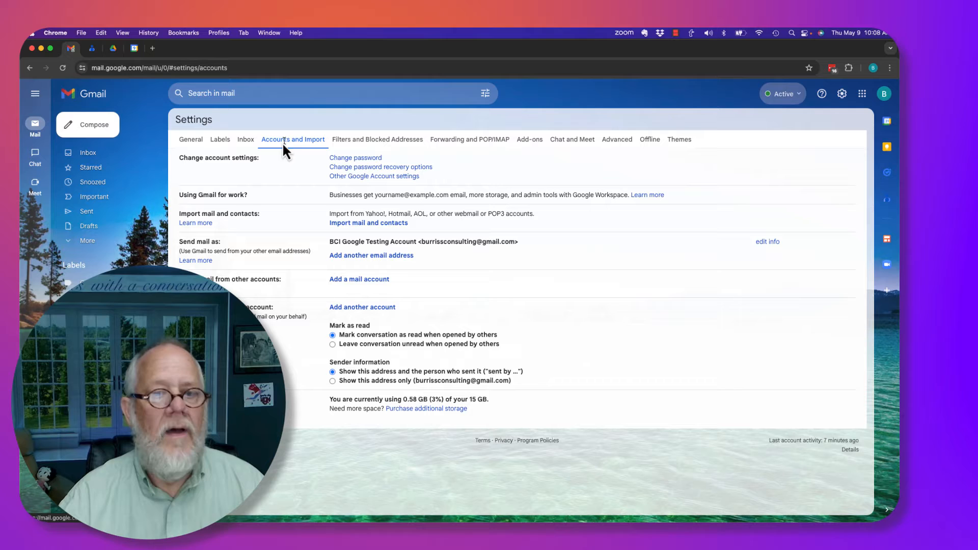
mouse_move(293, 250)
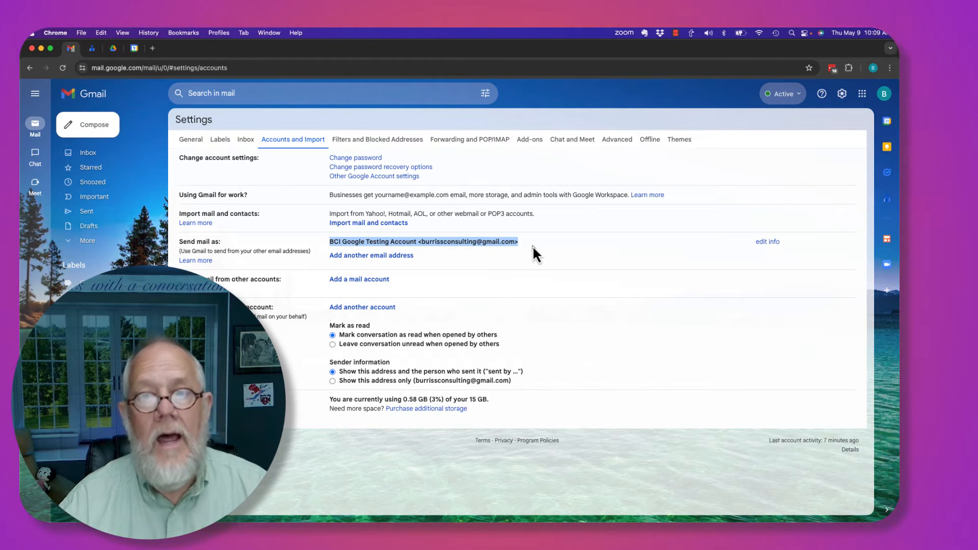
Add the 'teddybu' address as a send-mail-as alias and send its verification email.
click(371, 255)
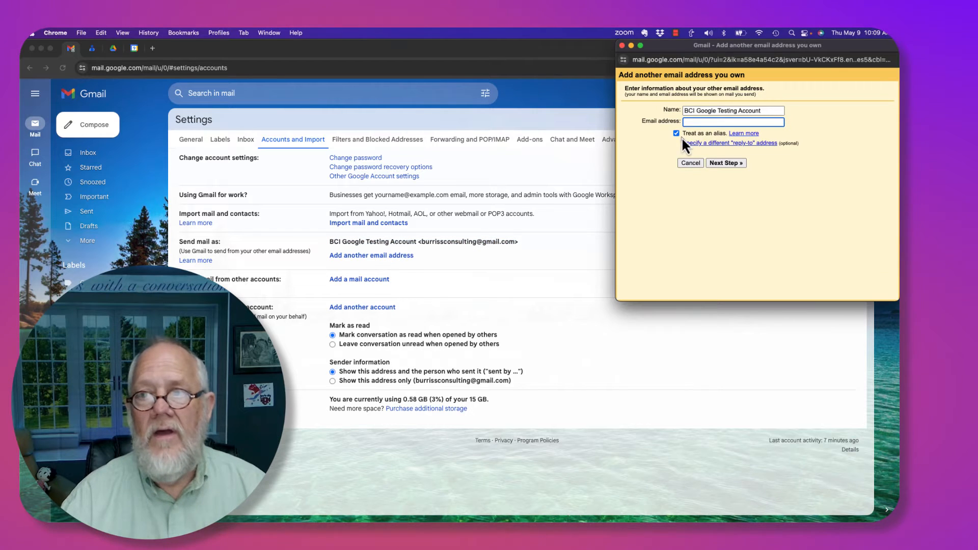
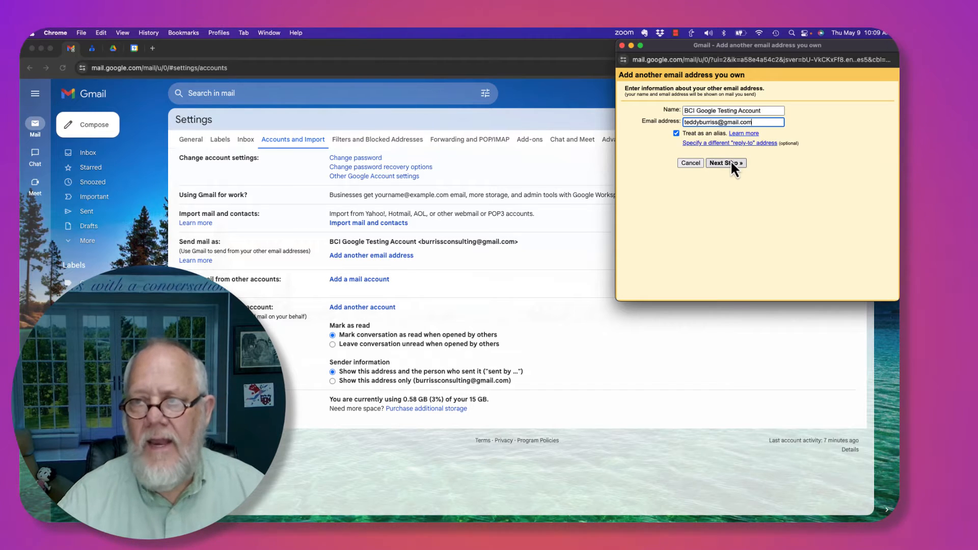
click(725, 163)
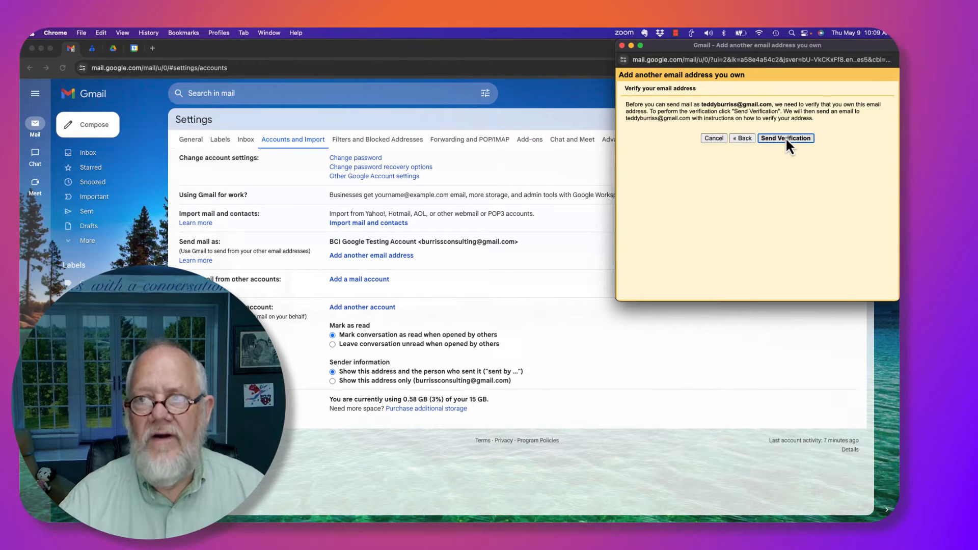
click(786, 137)
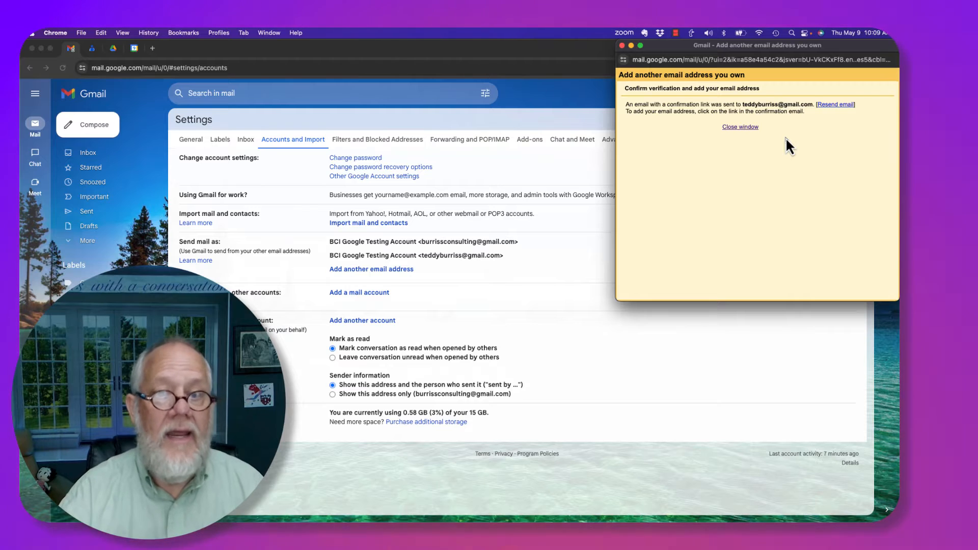
mouse_move(580, 121)
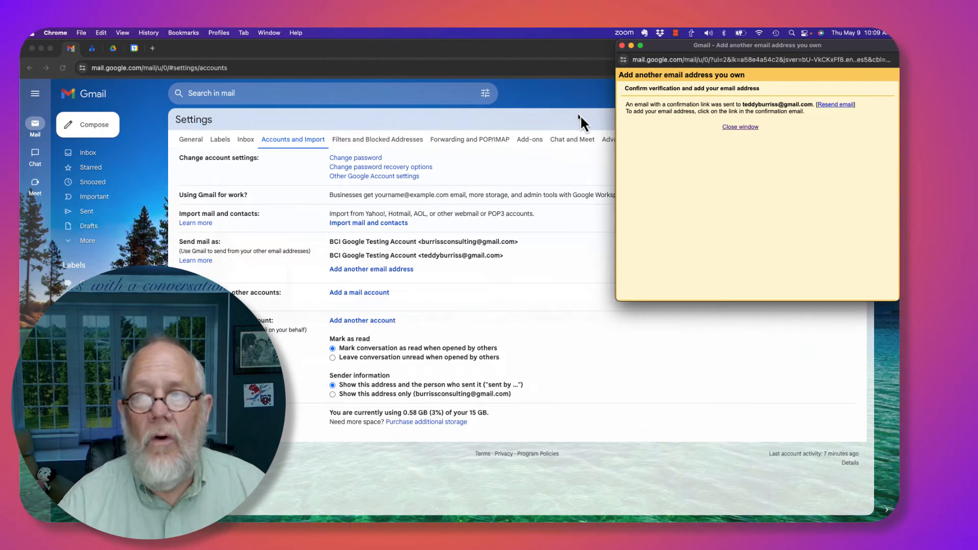
mouse_move(540, 96)
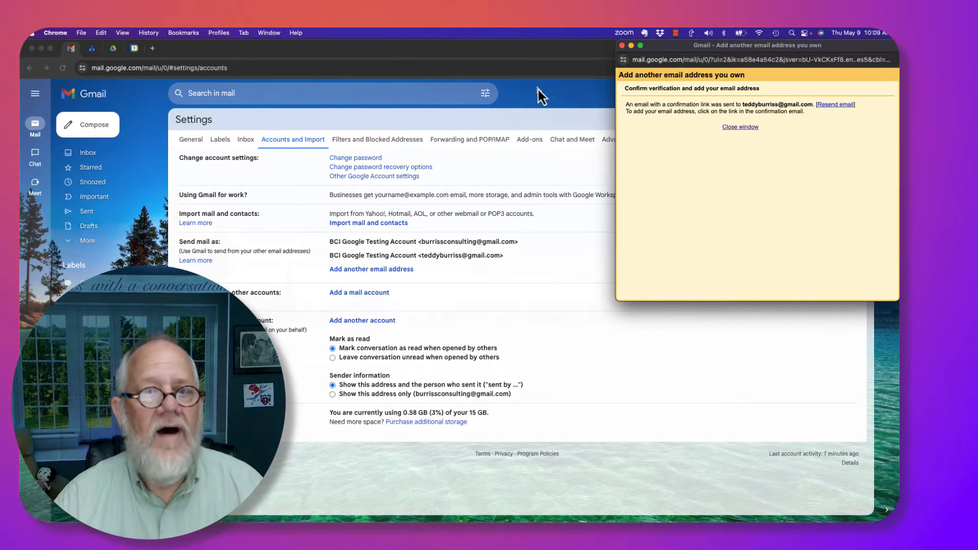
From the alias inbox, follow the Gmail Confirmation link and confirm sending as the alias.
click(740, 127)
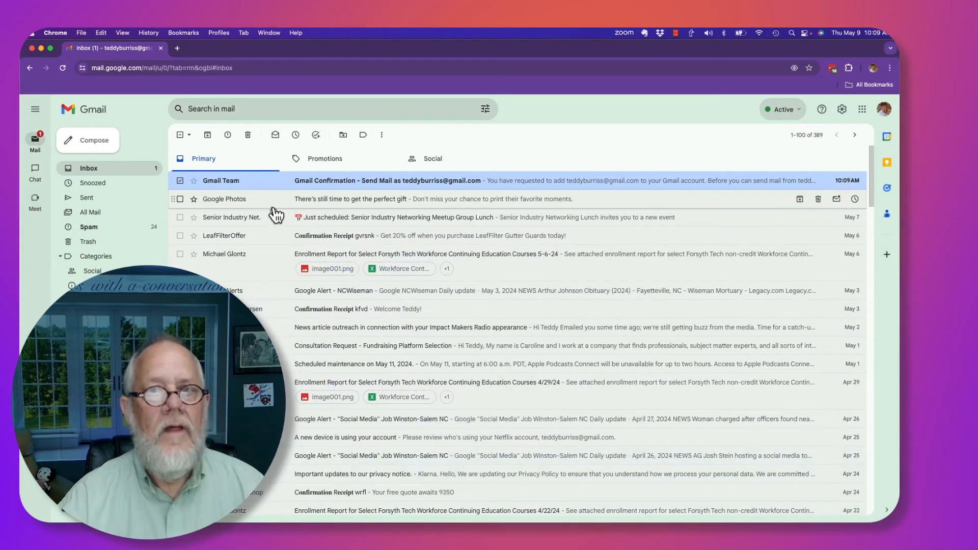
mouse_move(319, 187)
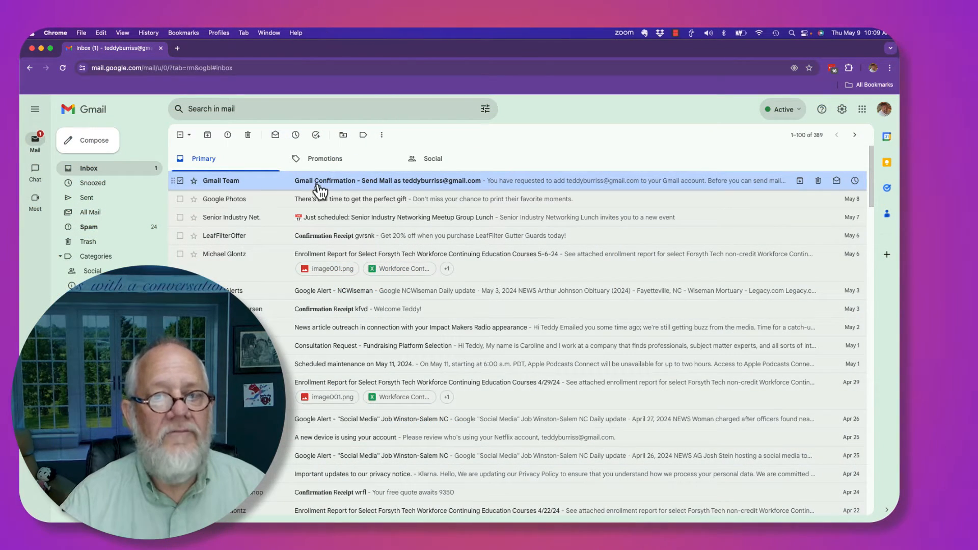
mouse_move(884, 109)
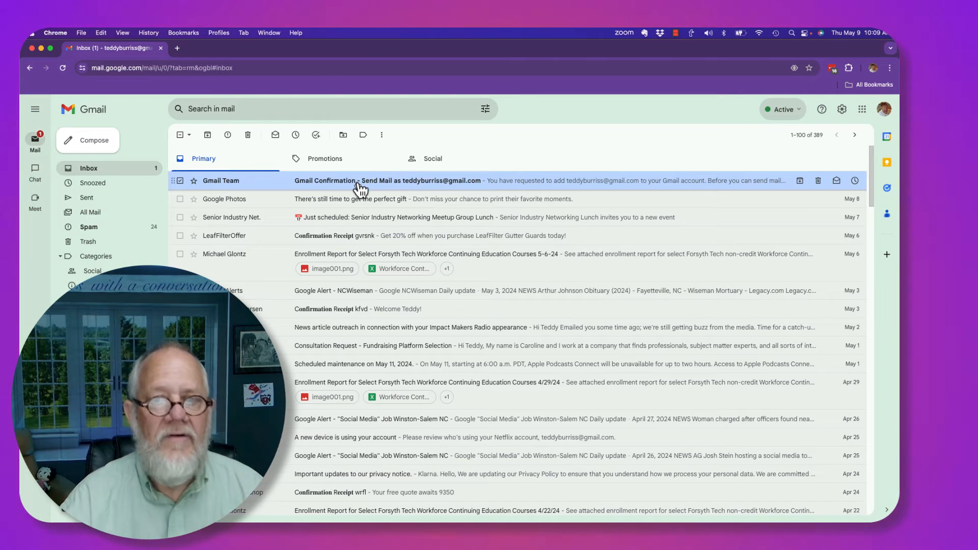
click(387, 181)
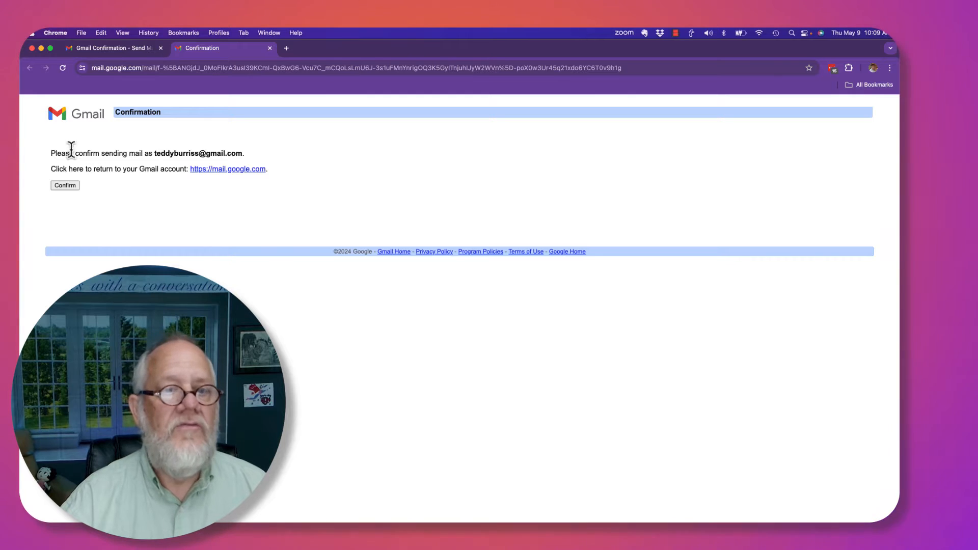
click(66, 185)
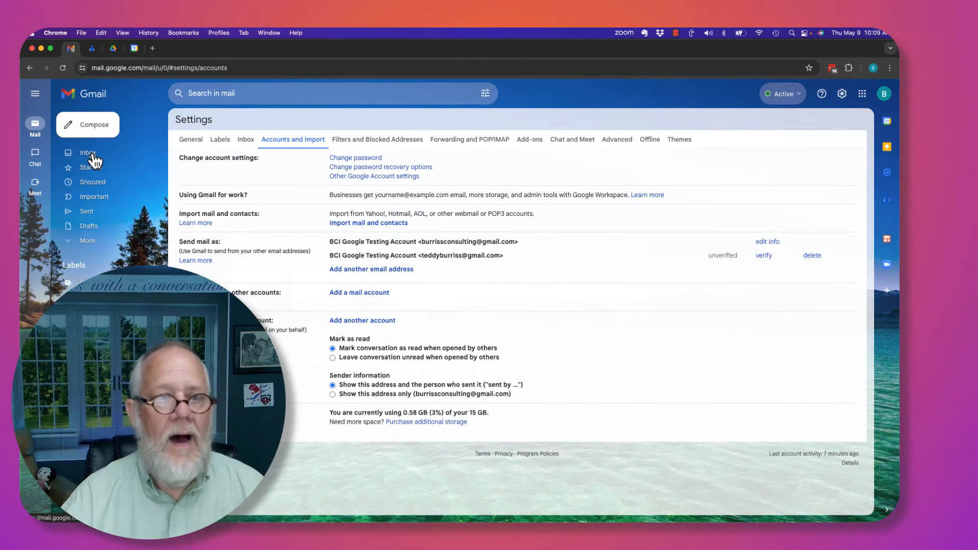
Return to the inbox and reopen Accounts and Import showing the alias verified.
click(88, 152)
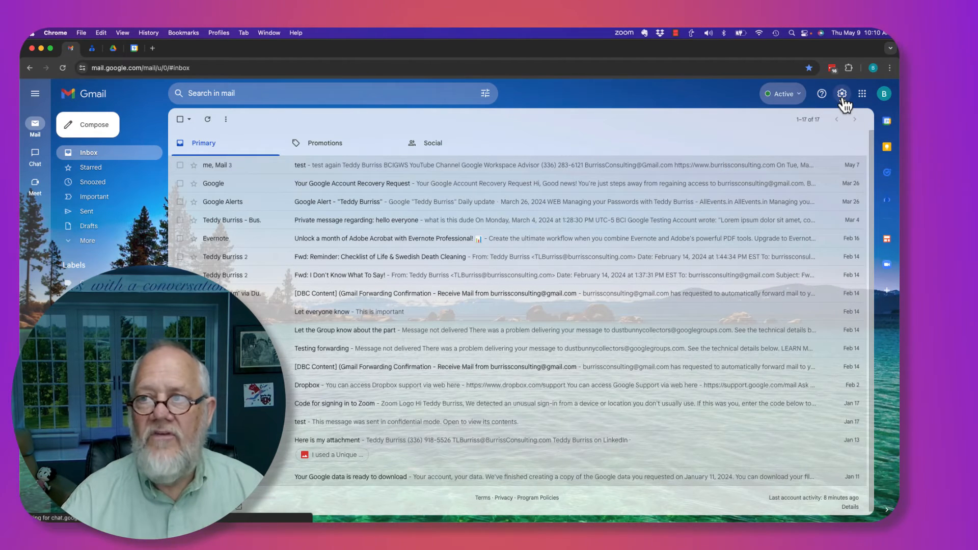
click(842, 94)
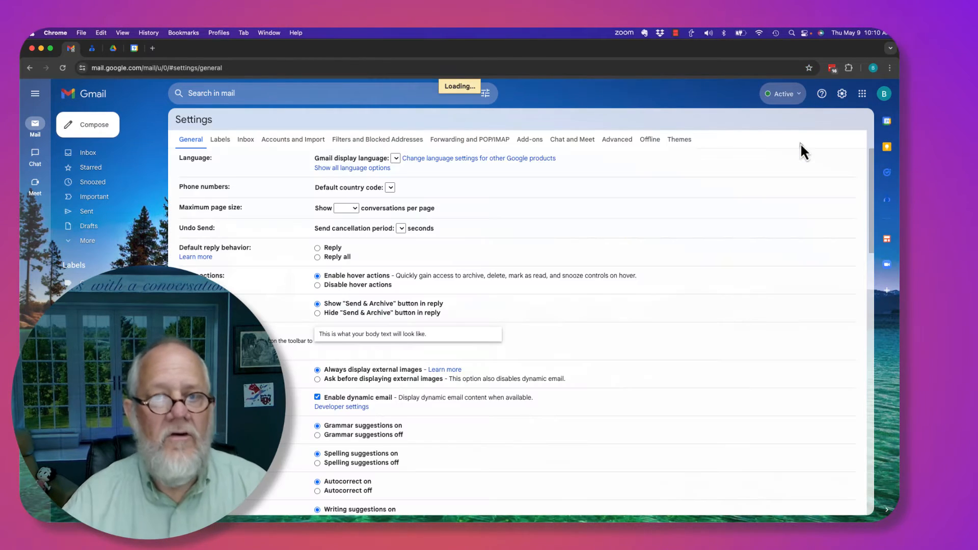
click(293, 140)
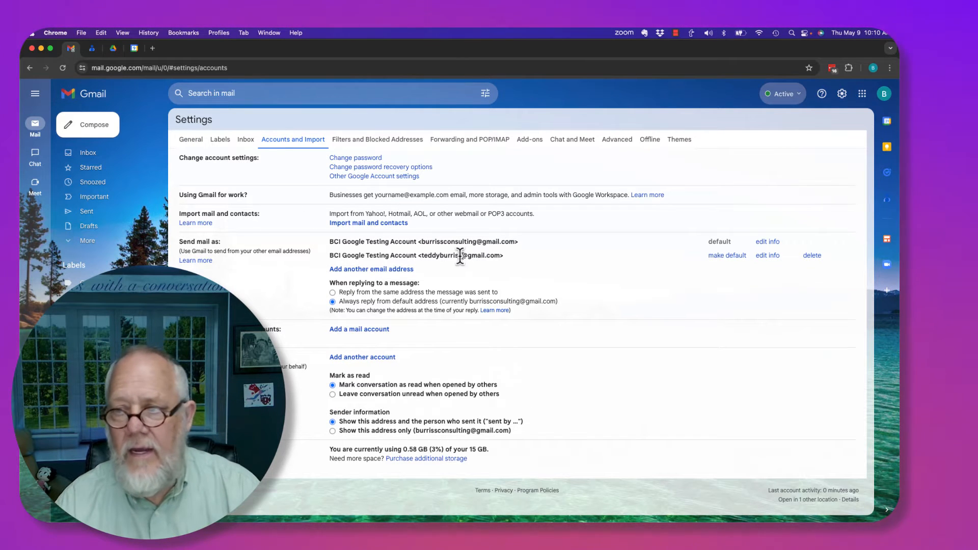
mouse_move(756, 265)
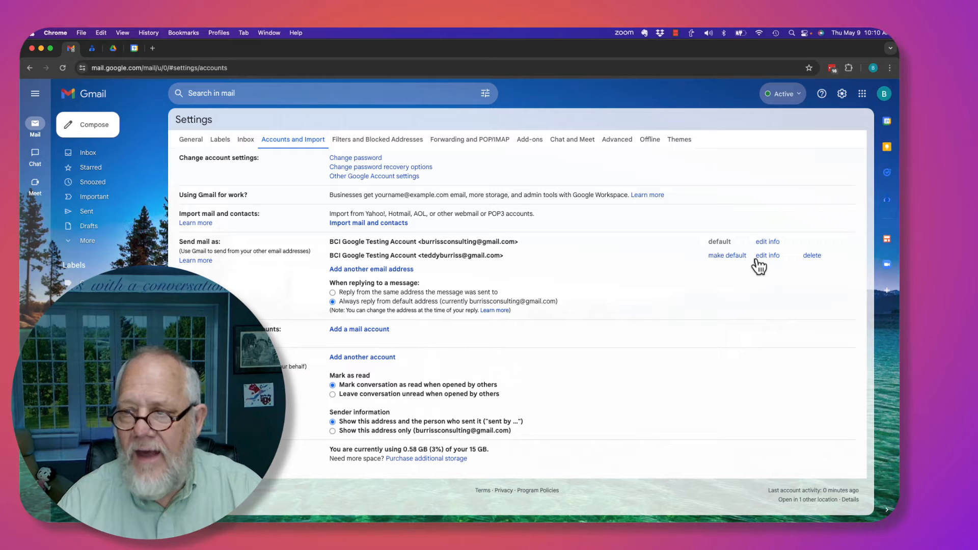
Set the alias display name to 'TLB Personal', save it, and return to the inbox.
click(767, 254)
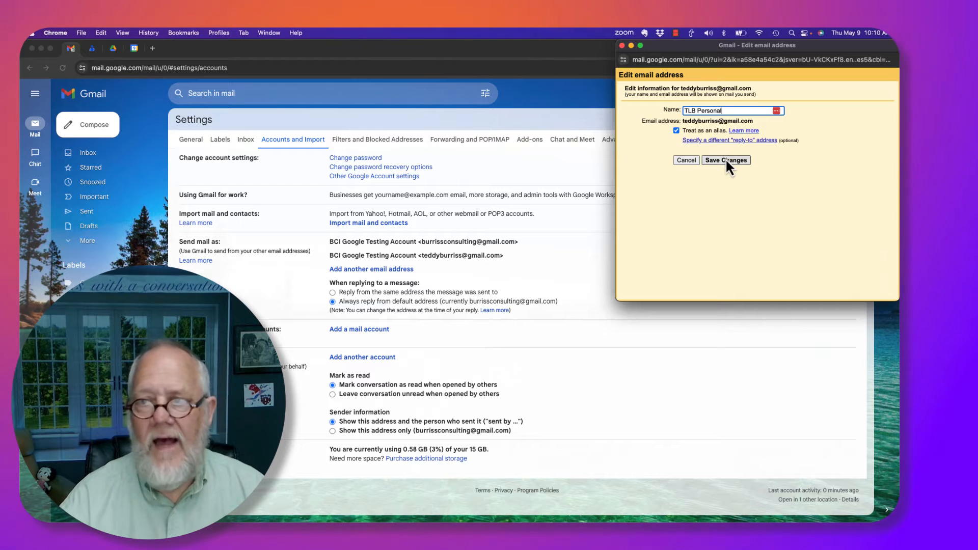
click(725, 160)
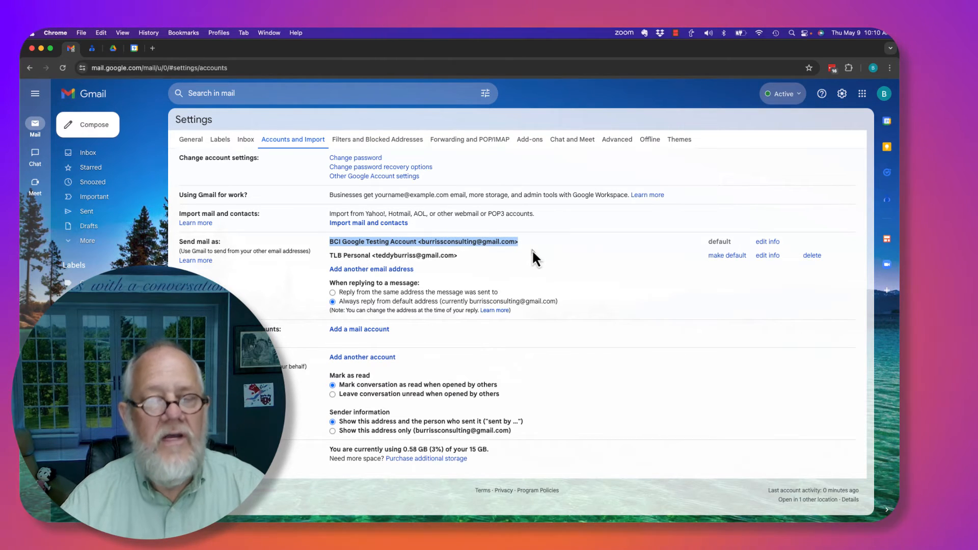
click(88, 152)
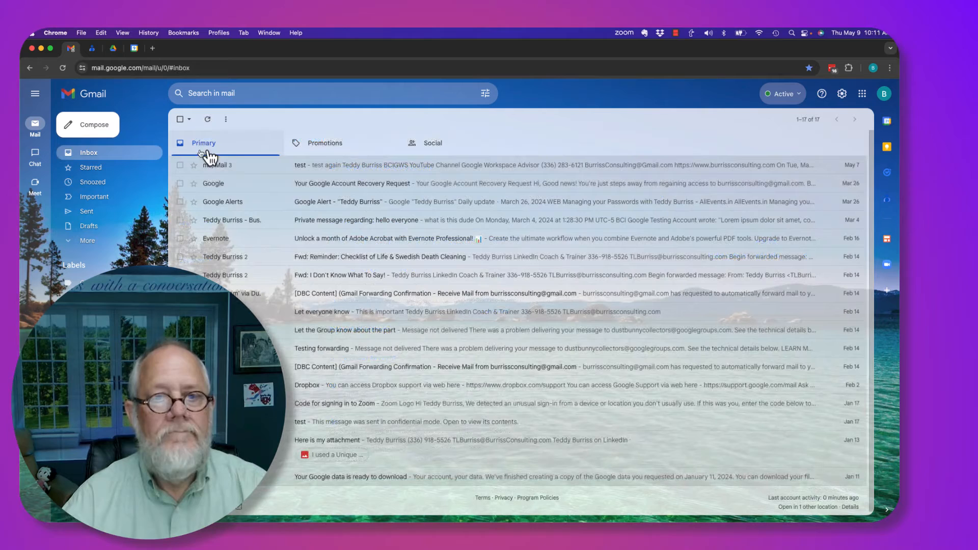
click(87, 124)
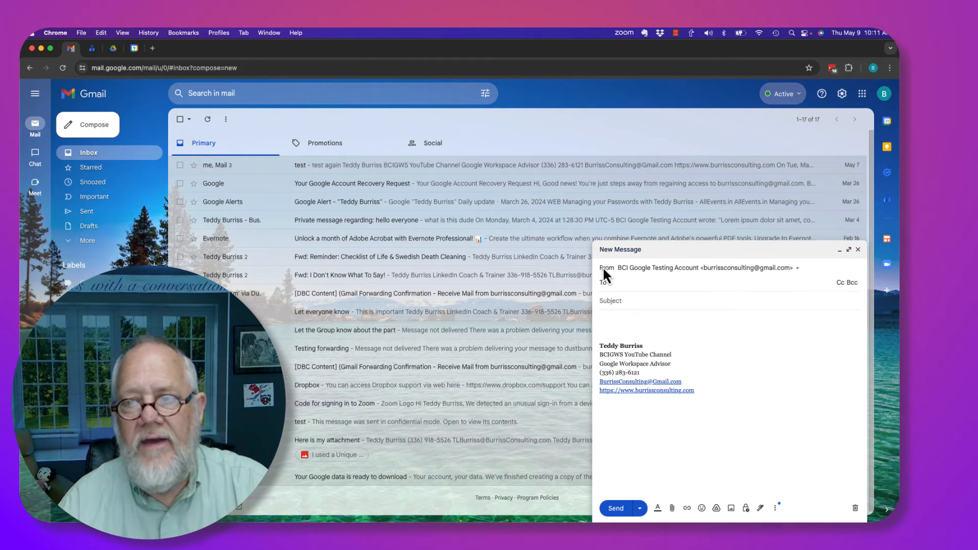
click(798, 268)
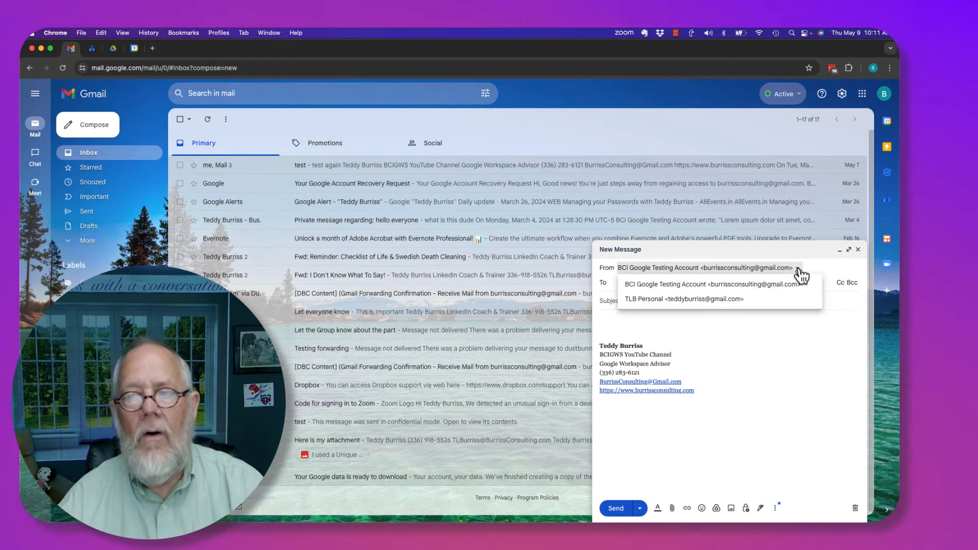
mouse_move(702, 298)
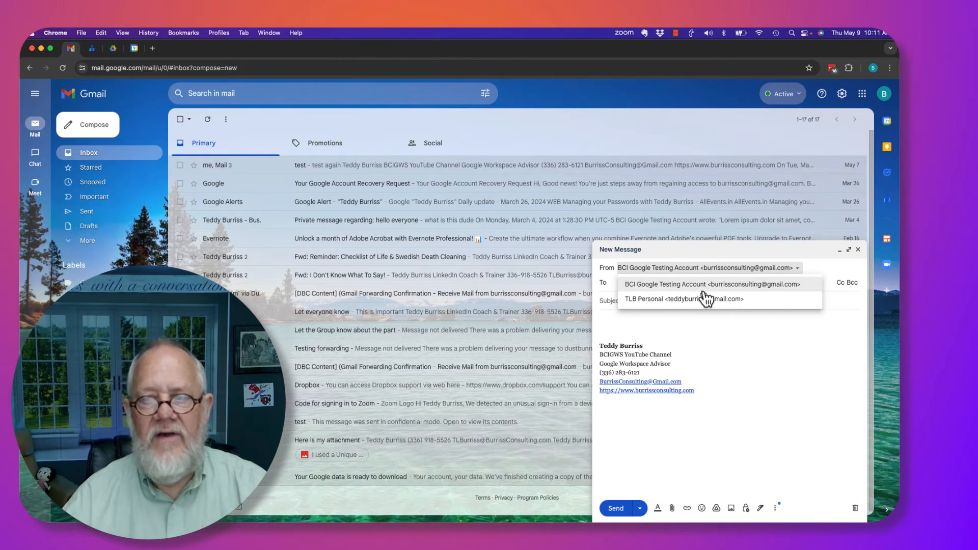
mouse_move(792, 293)
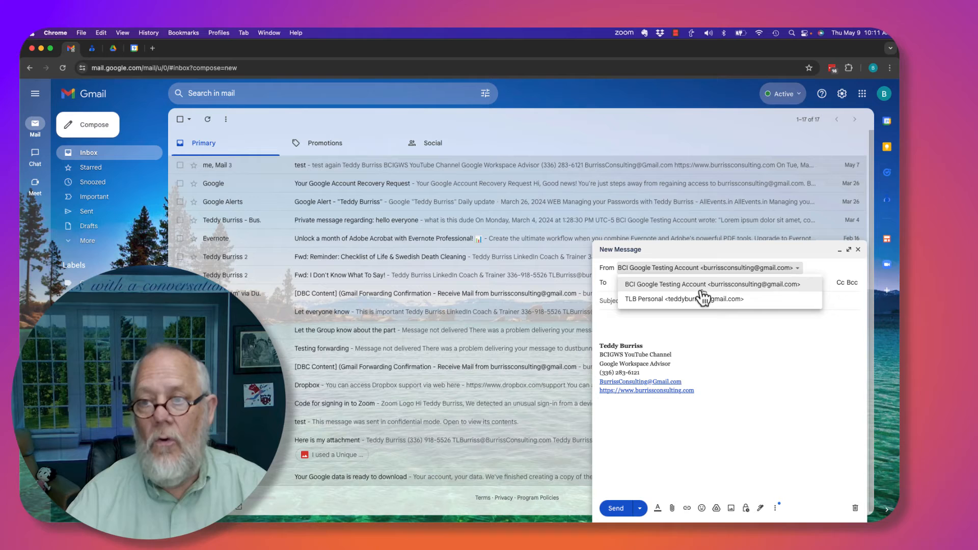
mouse_move(705, 302)
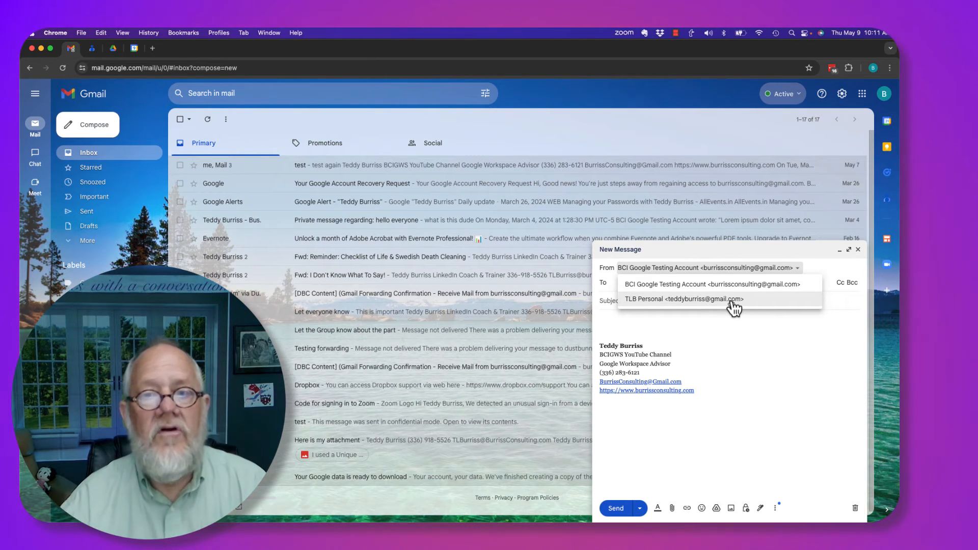
mouse_move(652, 294)
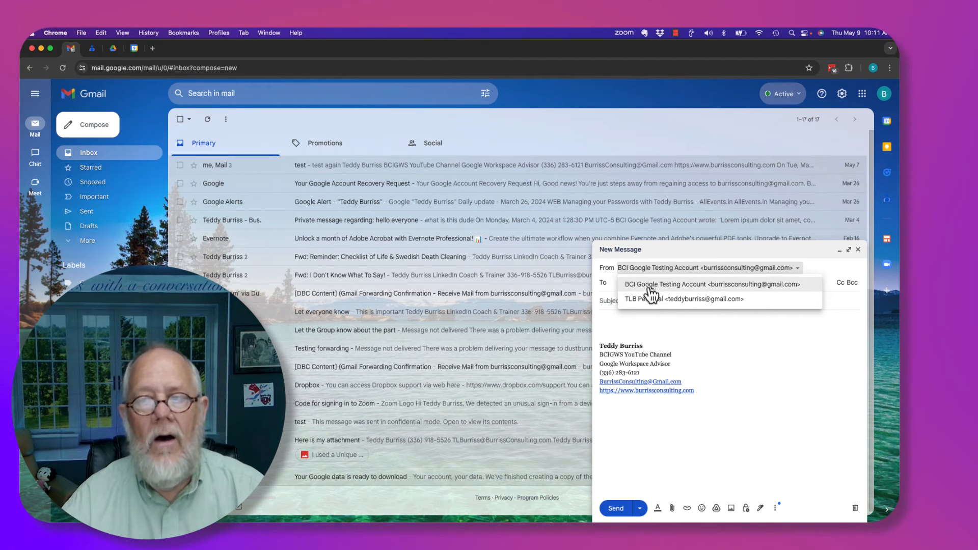
mouse_move(708, 306)
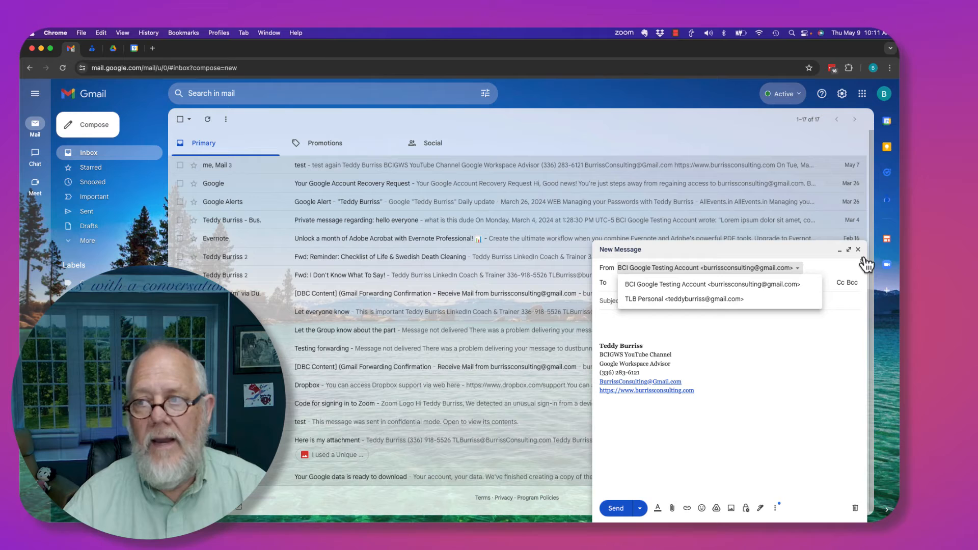
click(857, 250)
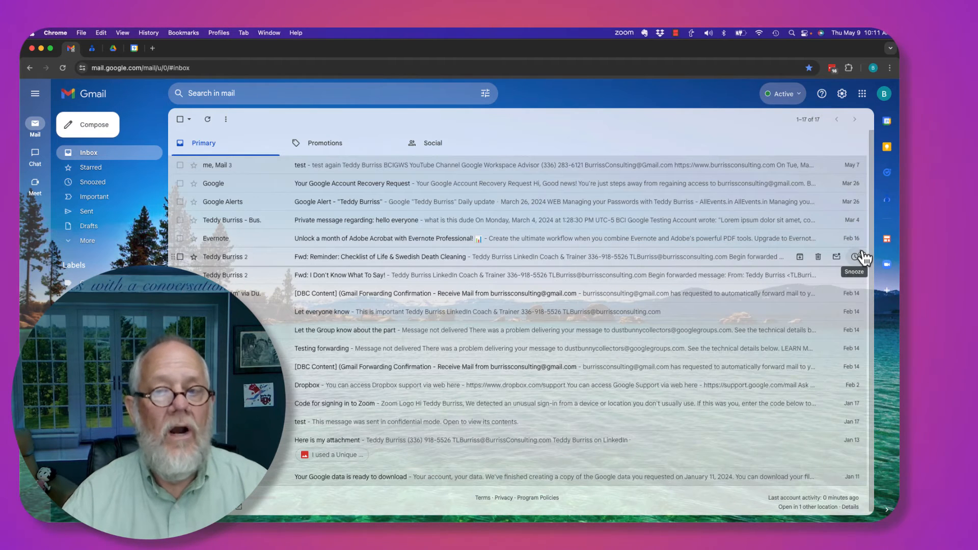
In Accounts and Import, request deletion of the TLB Personal send-as address.
click(841, 94)
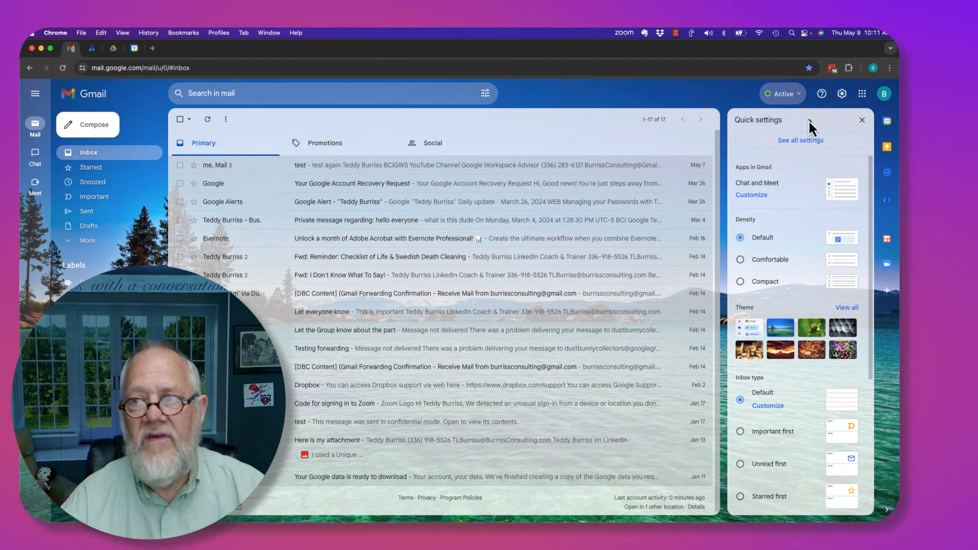
click(800, 139)
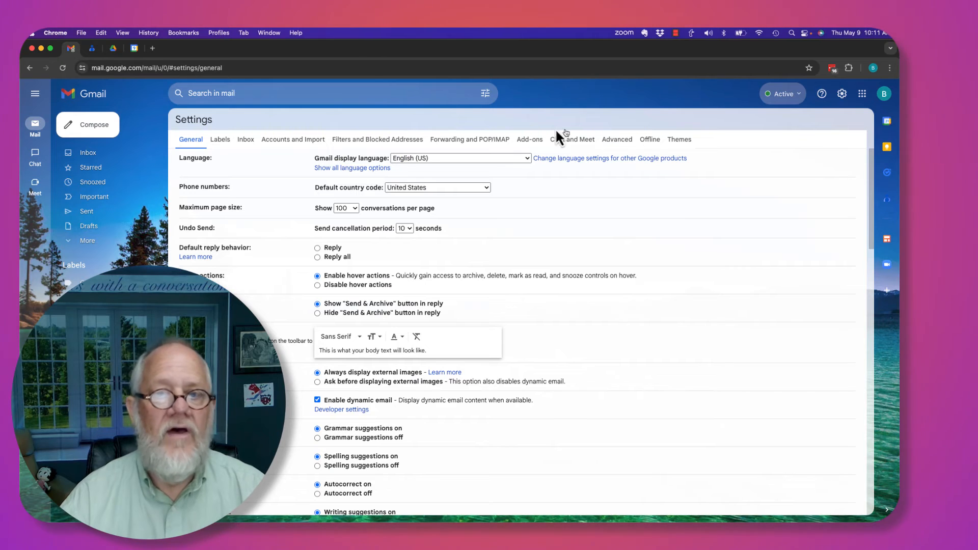
click(293, 140)
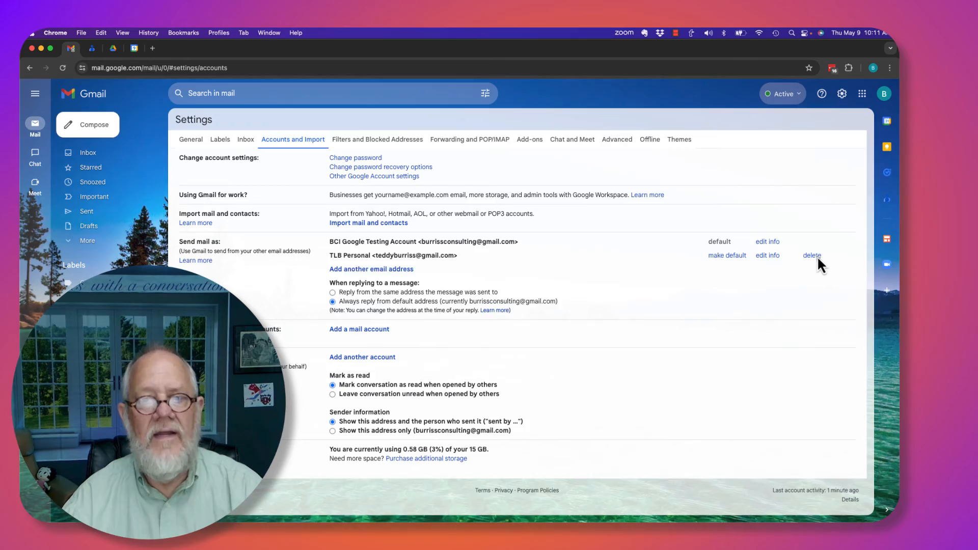
click(812, 254)
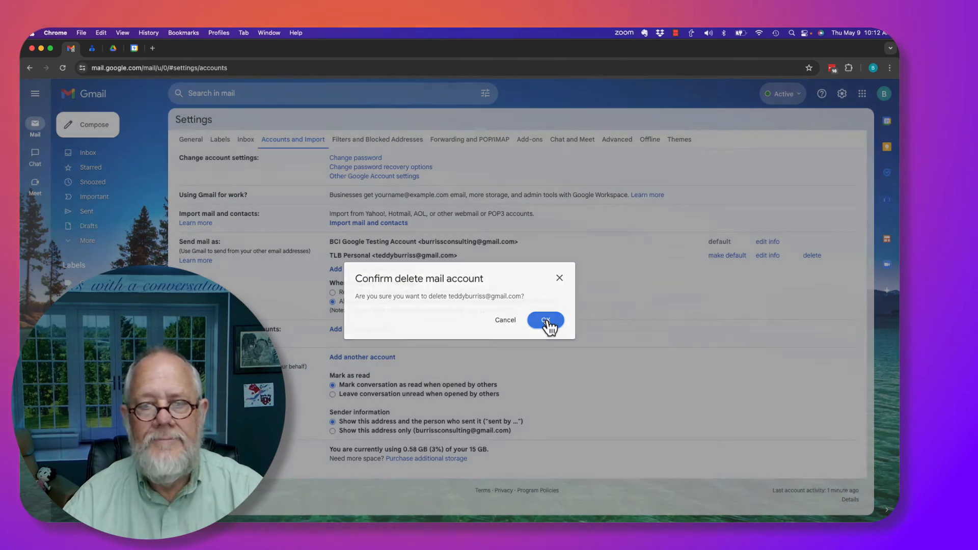
Confirm deletion so only the BCI Google Testing Account remains for sending.
click(544, 318)
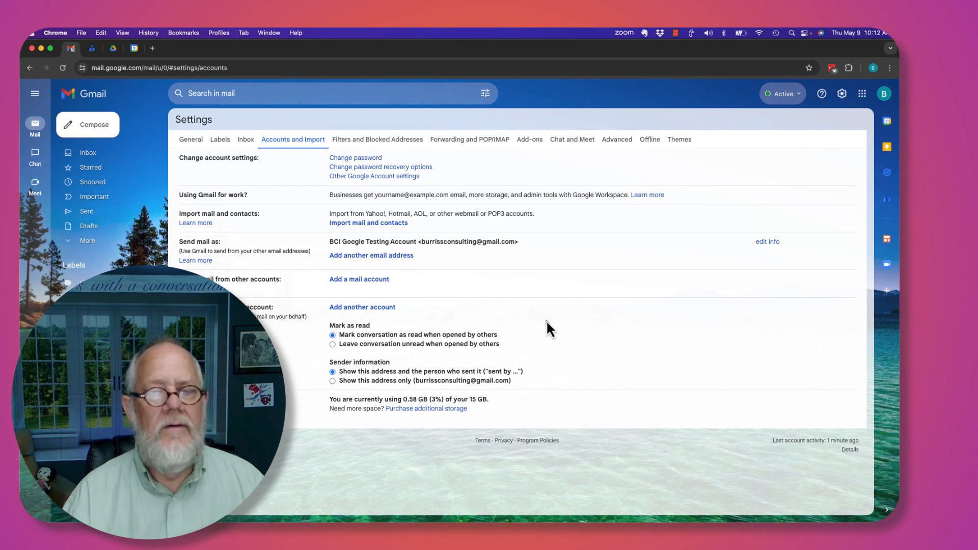
mouse_move(631, 275)
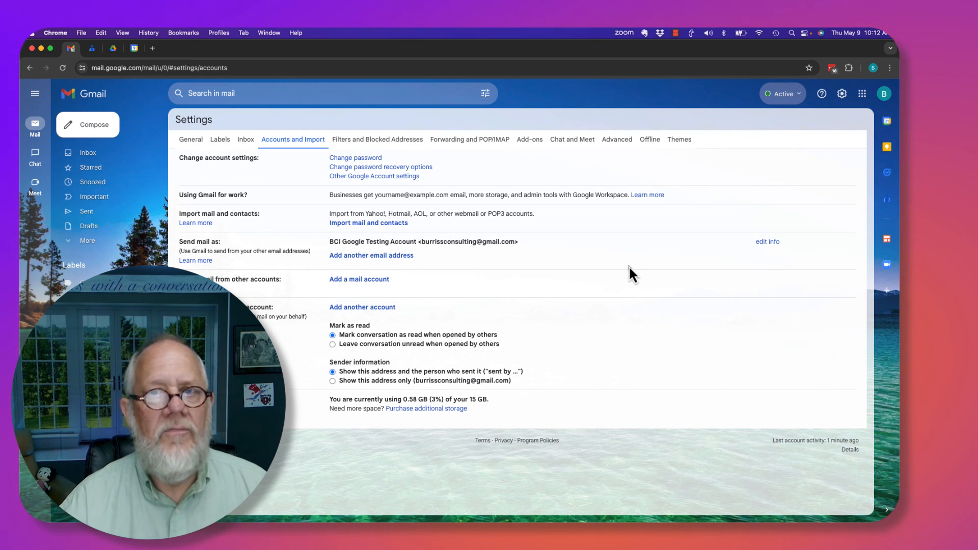